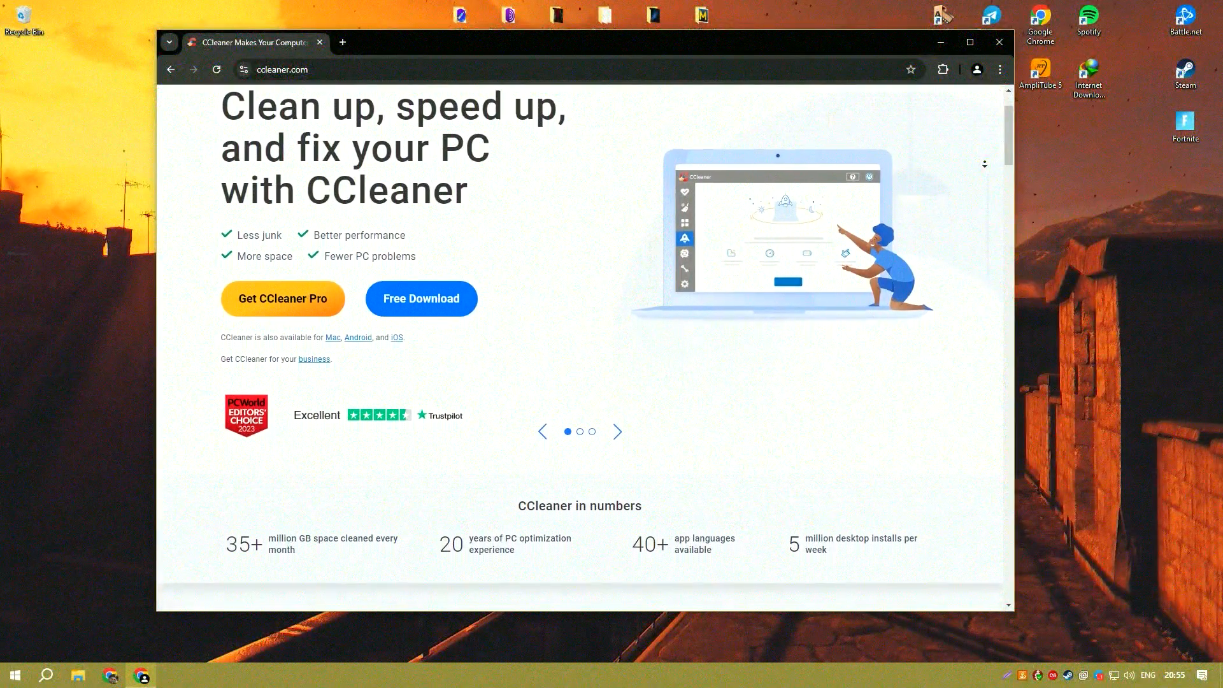
# Scroll down ccleaner.com past the Android, iOS and Mac app listings.
pyautogui.scroll(-3)
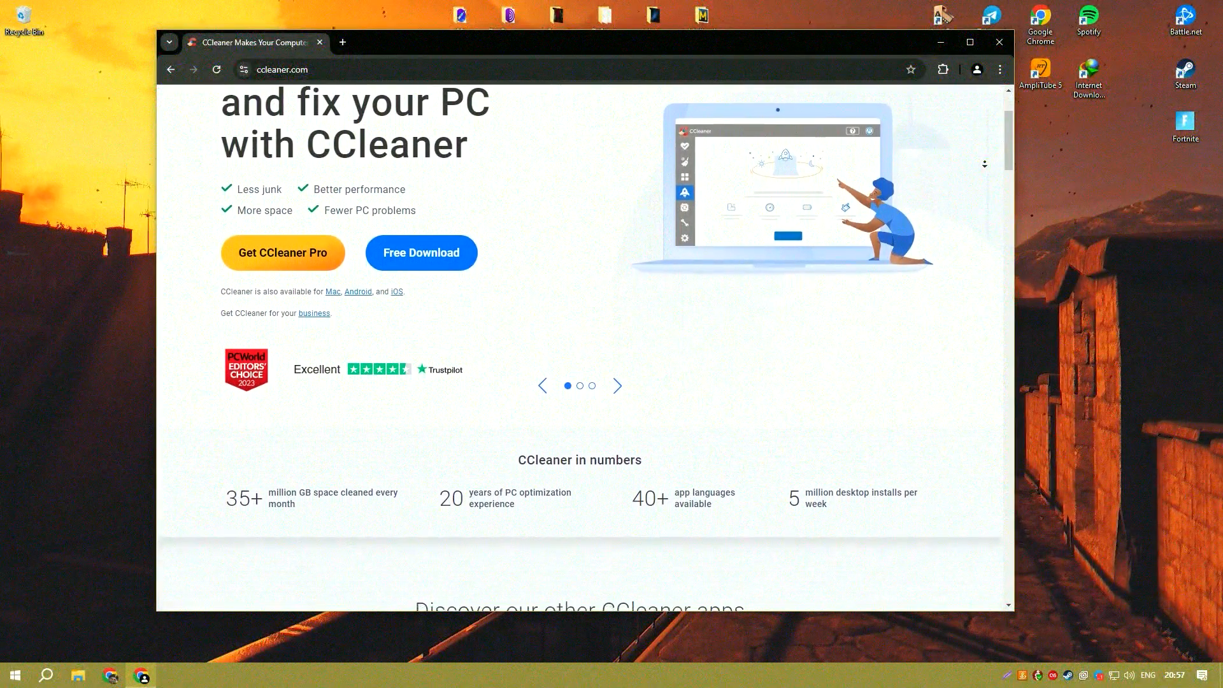
pyautogui.scroll(-3)
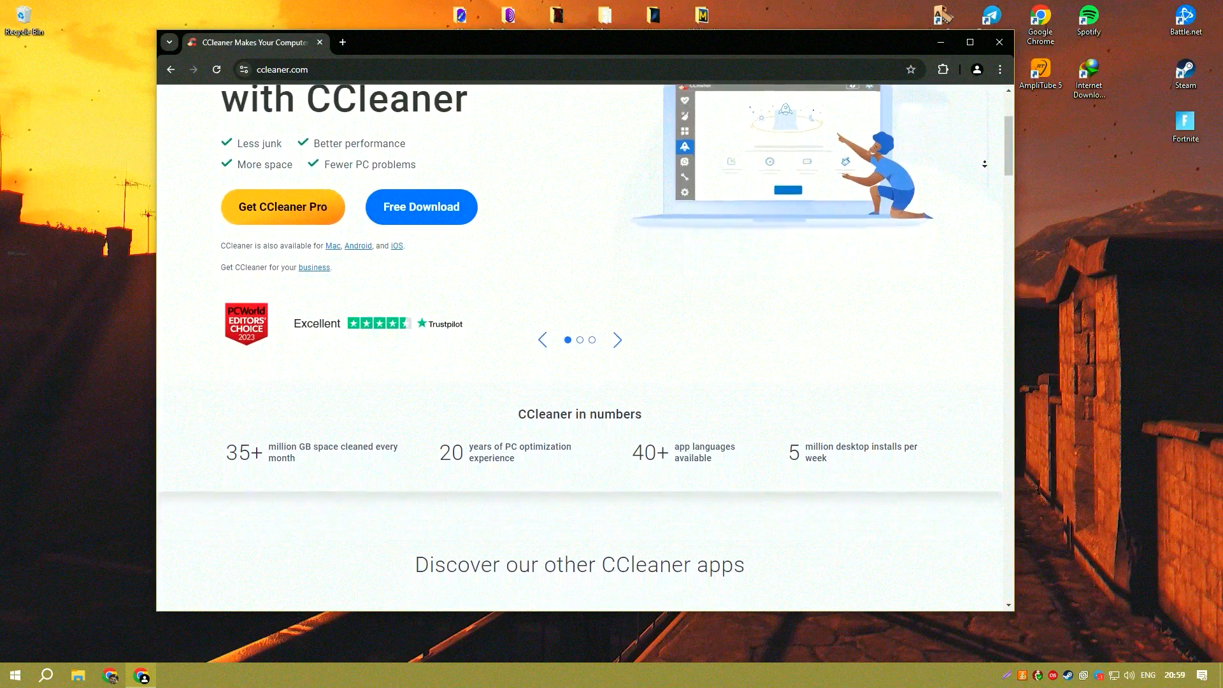
pyautogui.scroll(-3)
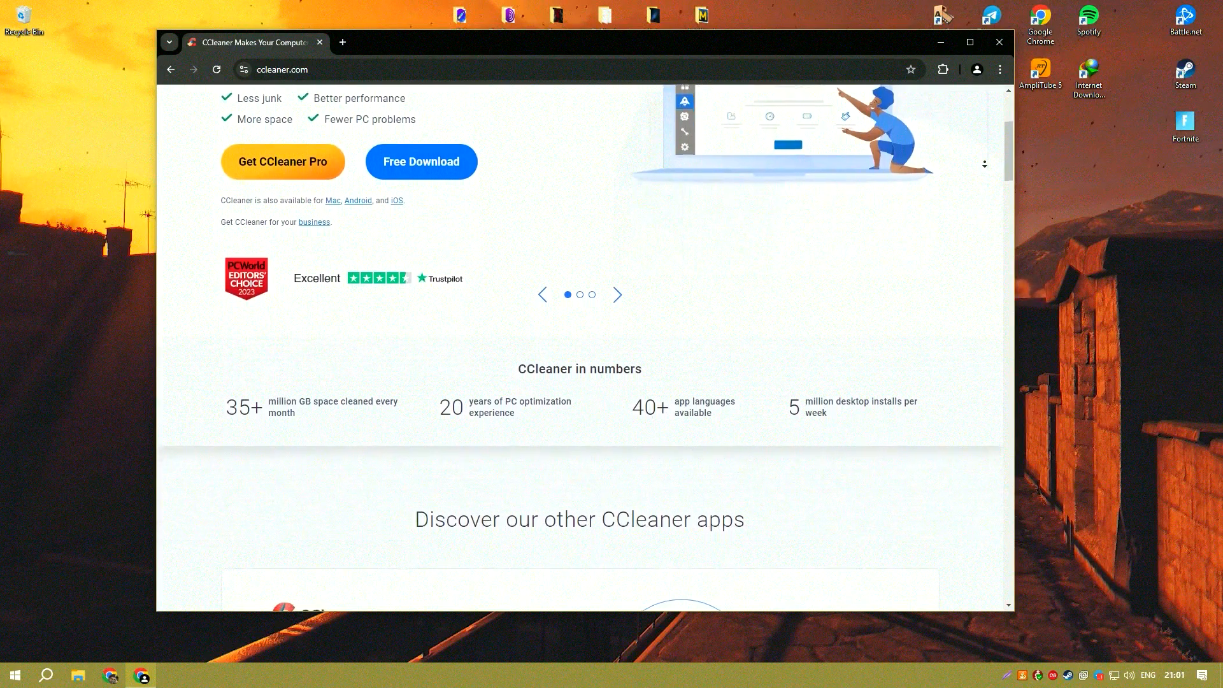
pyautogui.scroll(-3)
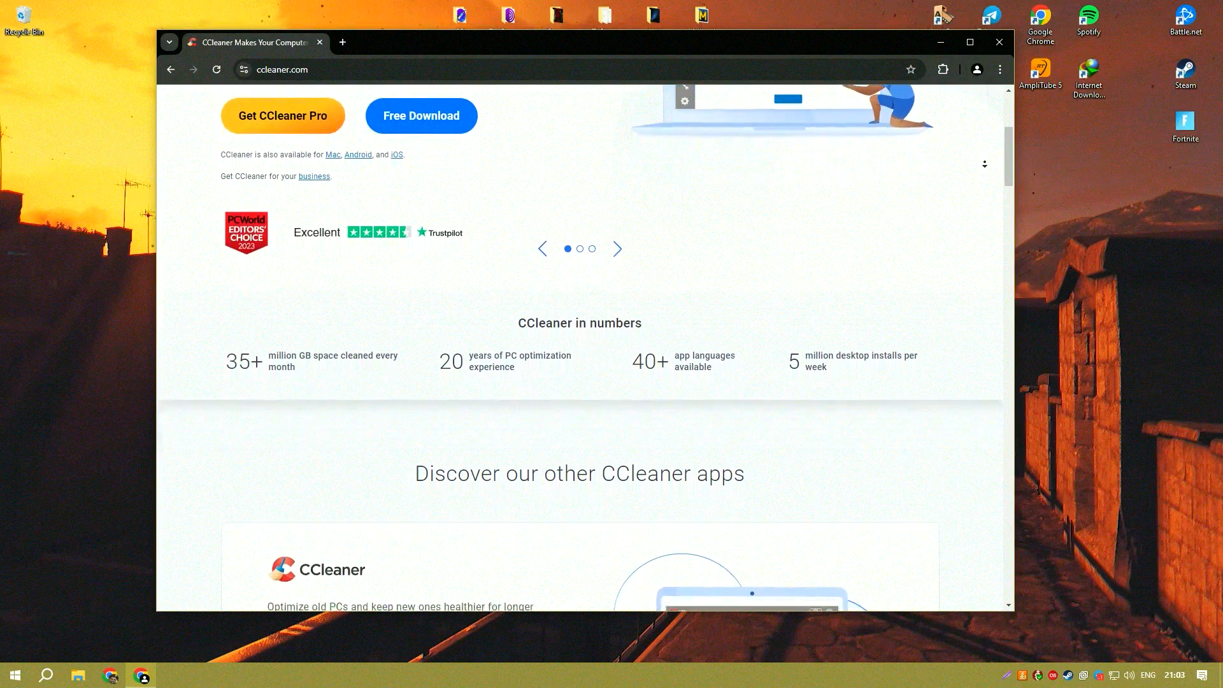
pyautogui.scroll(-3)
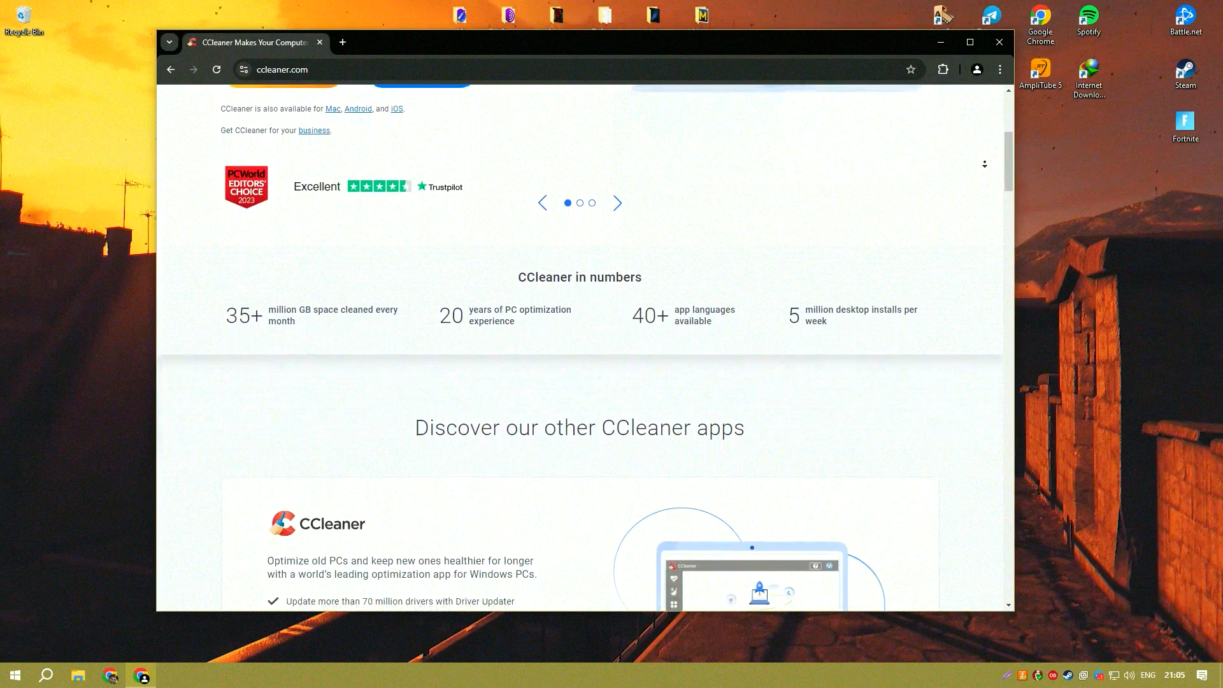
pyautogui.scroll(-3)
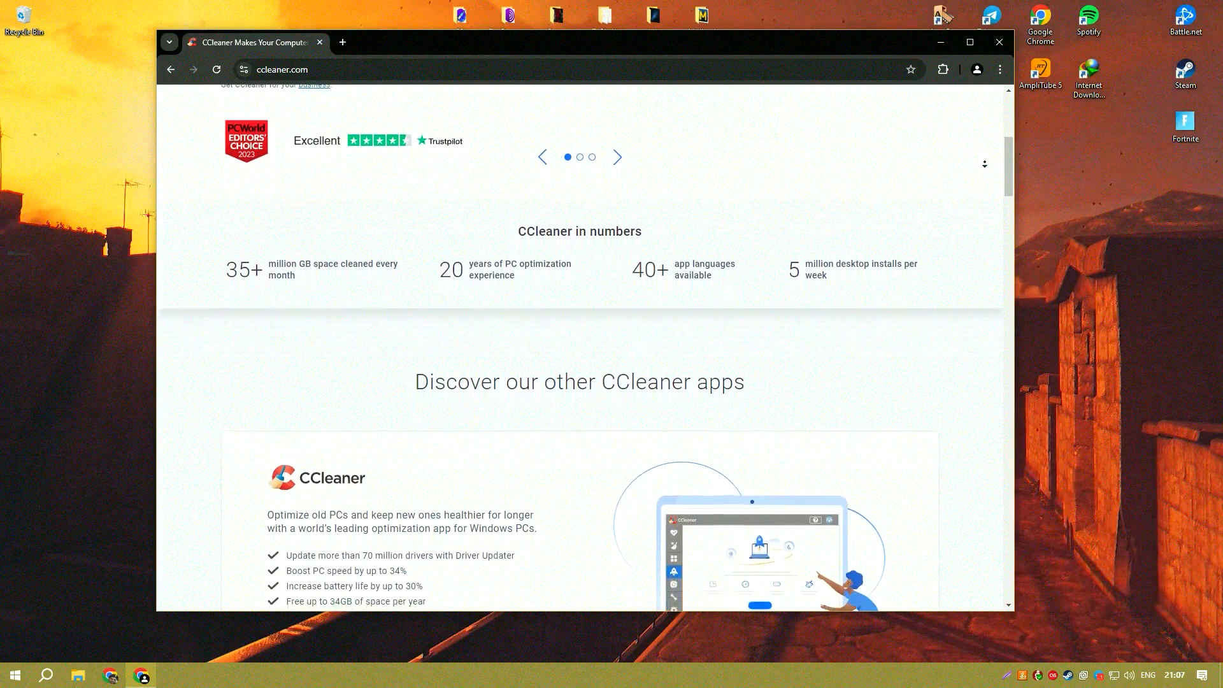
pyautogui.scroll(-3)
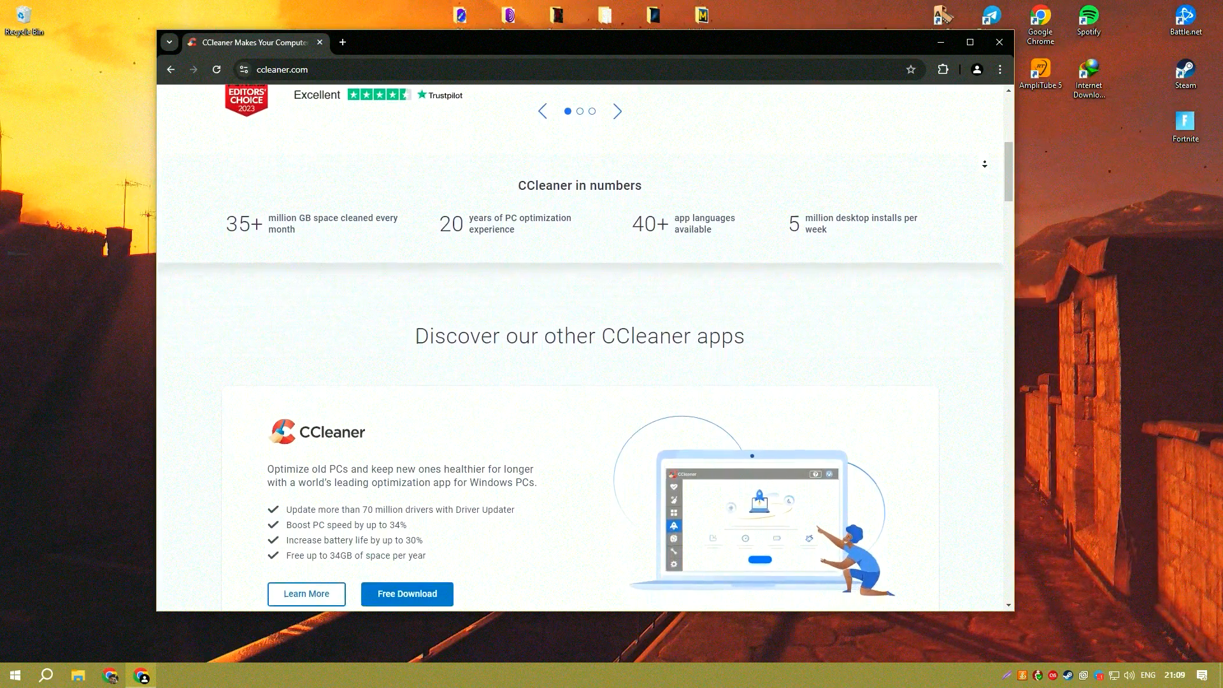
pyautogui.scroll(-3)
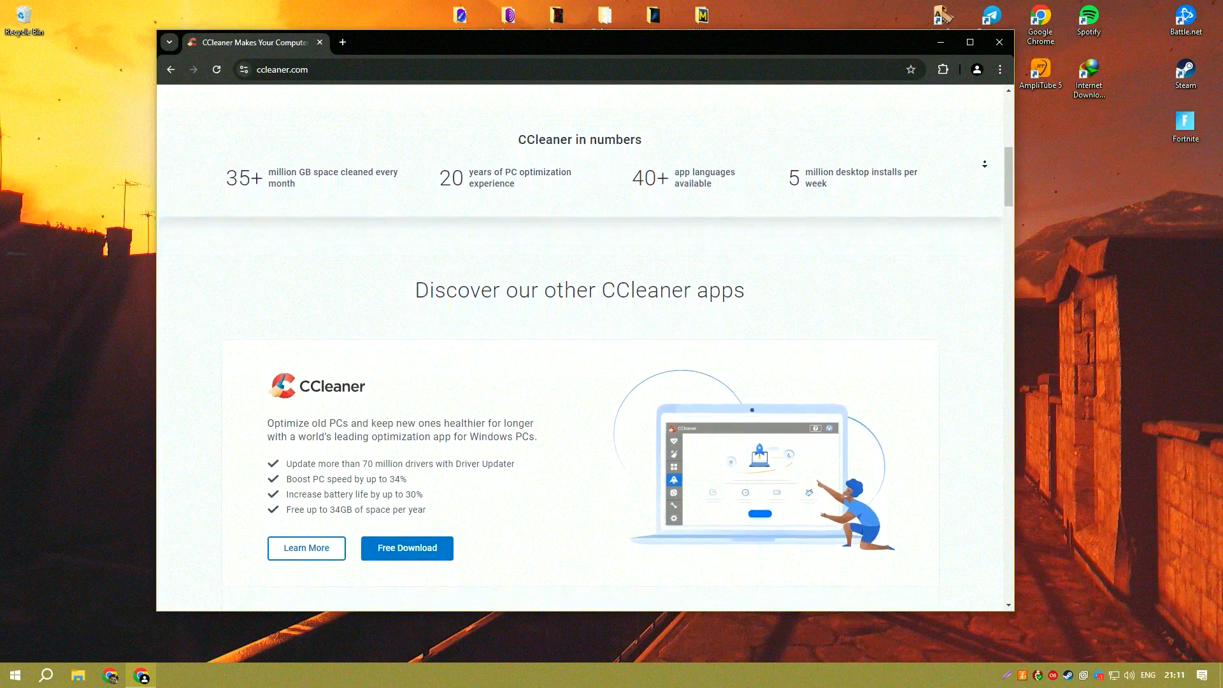
pyautogui.scroll(-3)
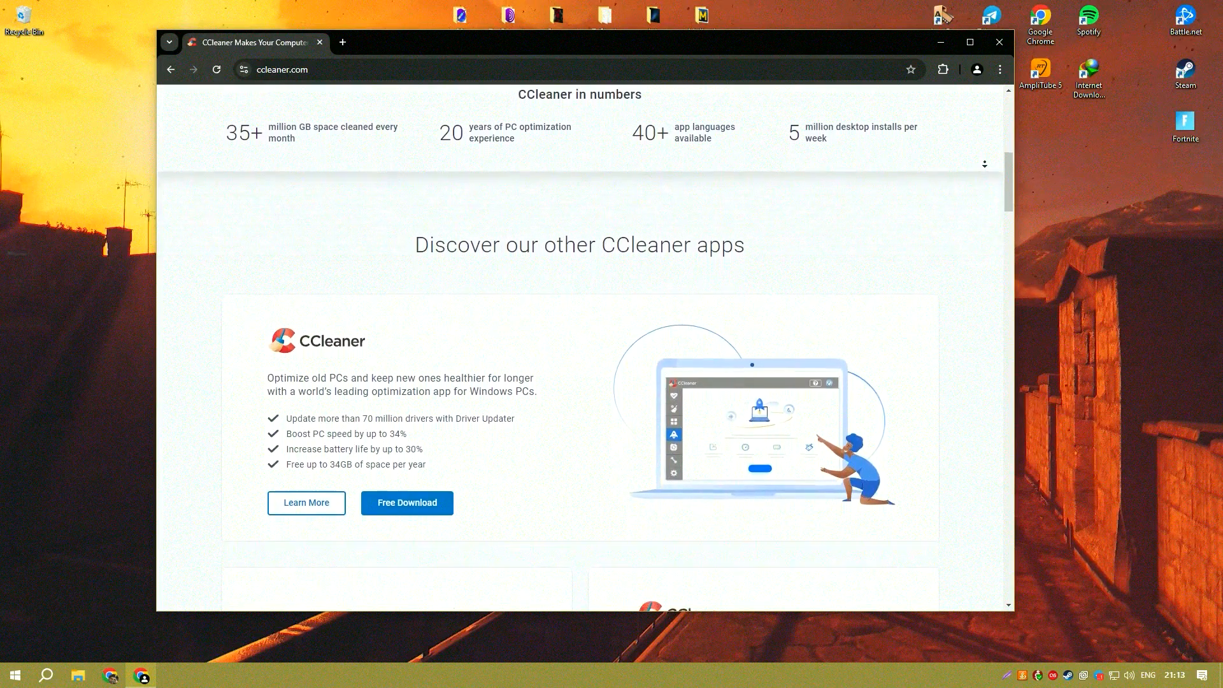
pyautogui.scroll(-3)
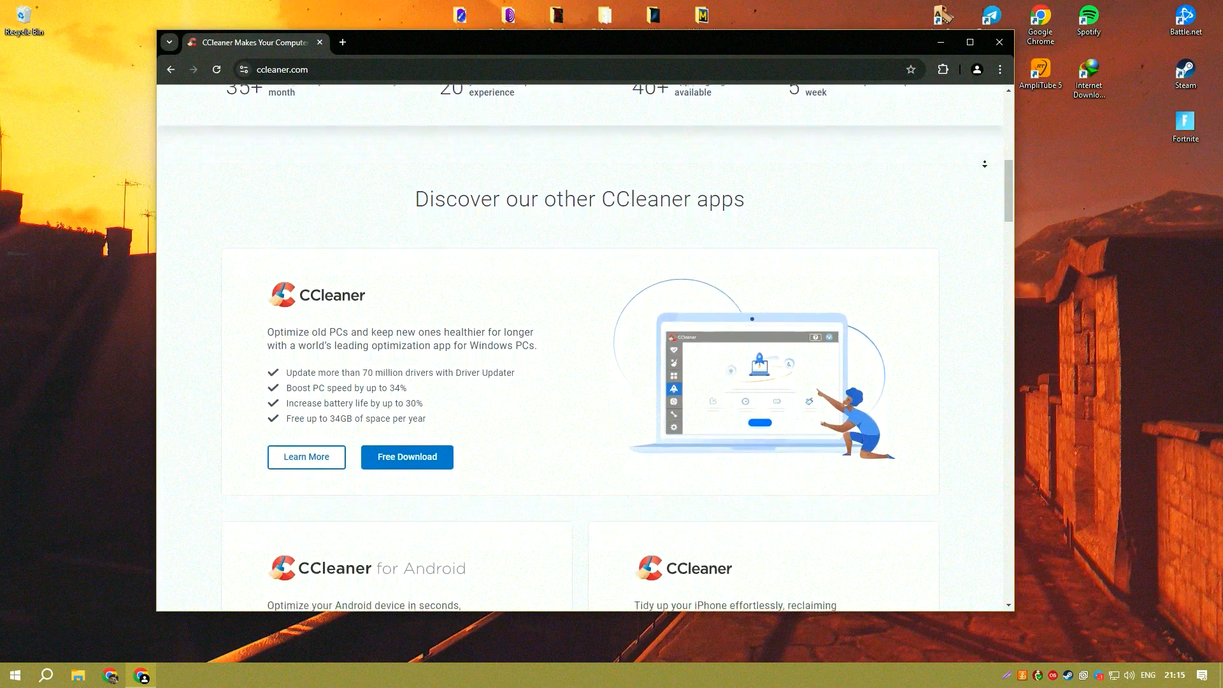
pyautogui.scroll(-3)
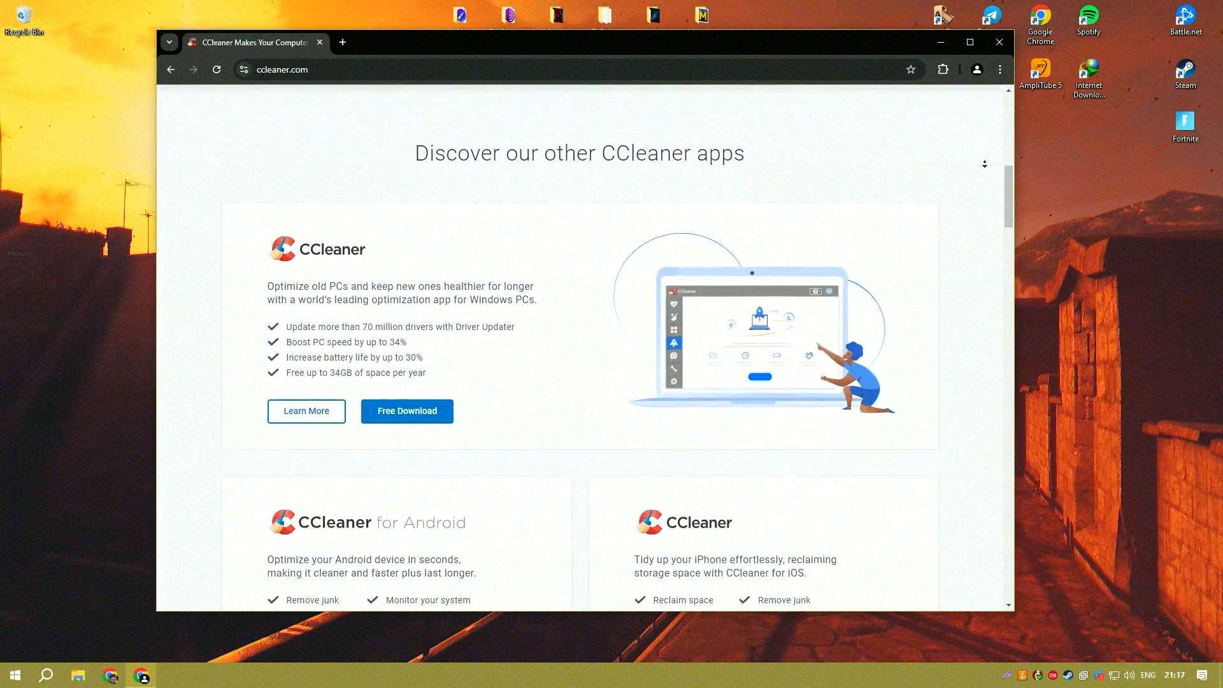
pyautogui.scroll(-3)
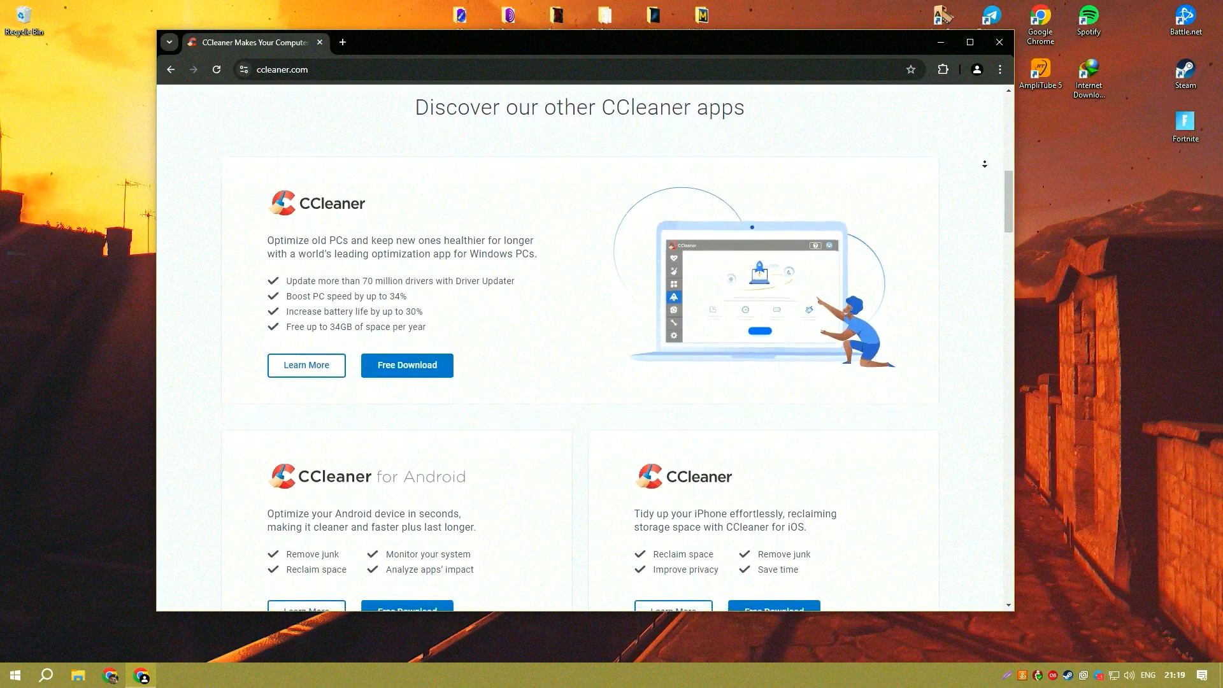
pyautogui.scroll(-3)
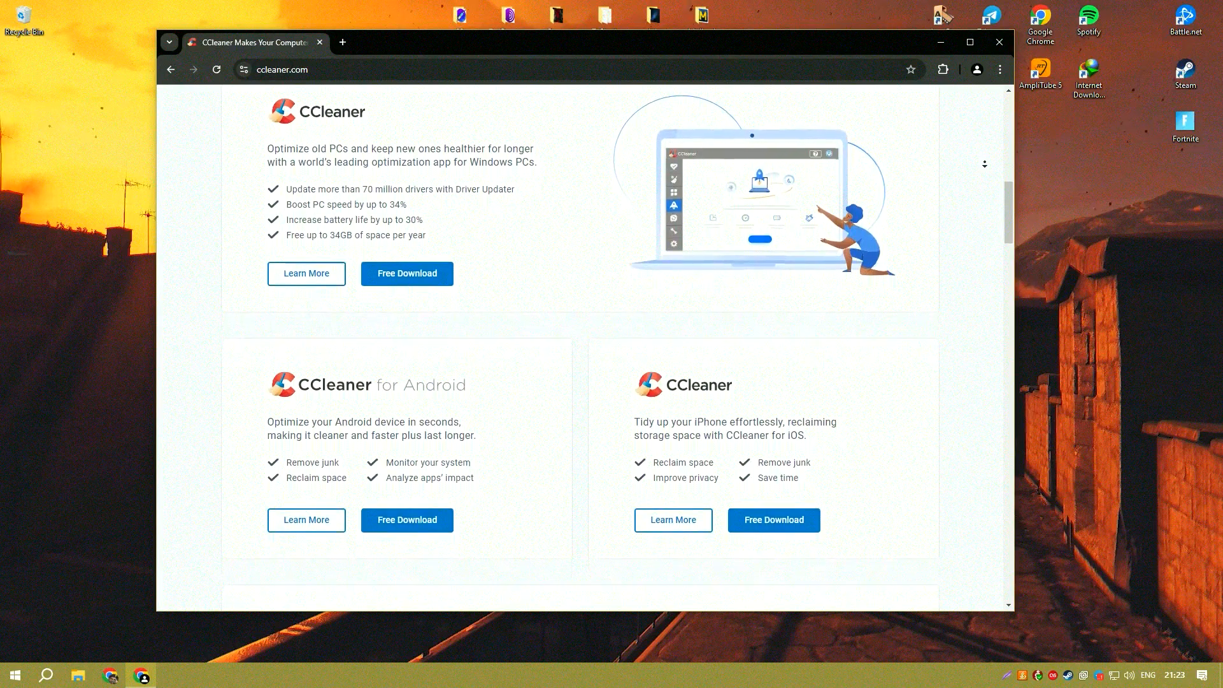
pyautogui.scroll(-3)
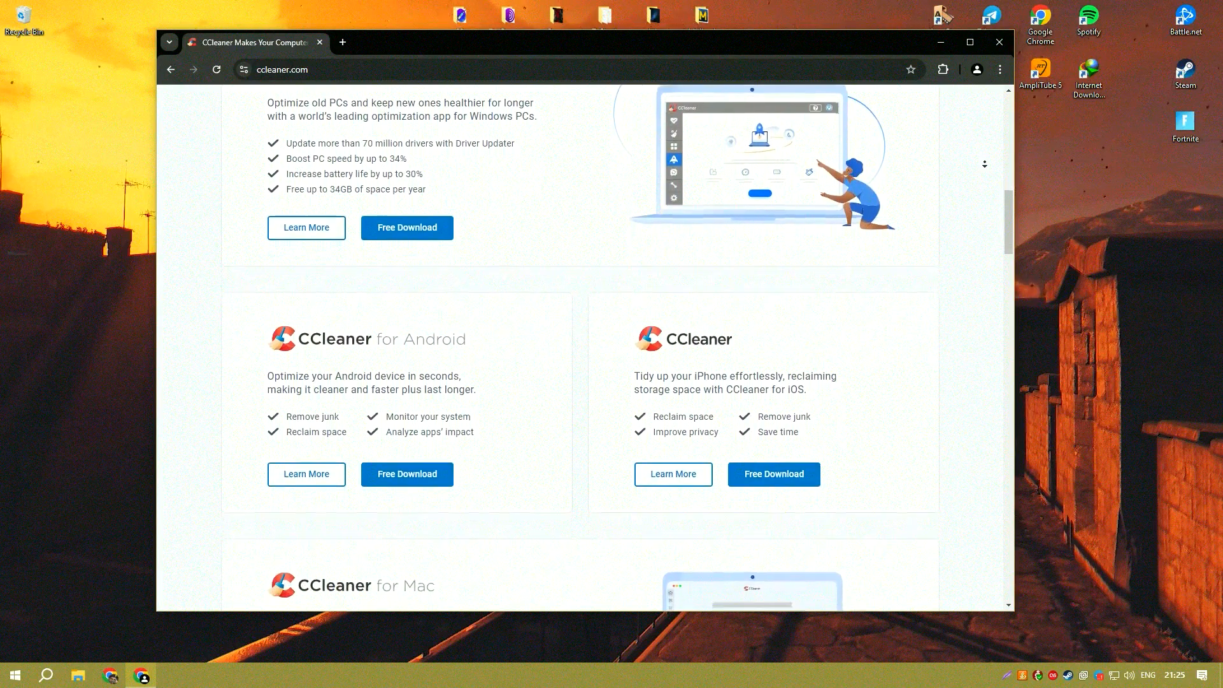
pyautogui.scroll(-3)
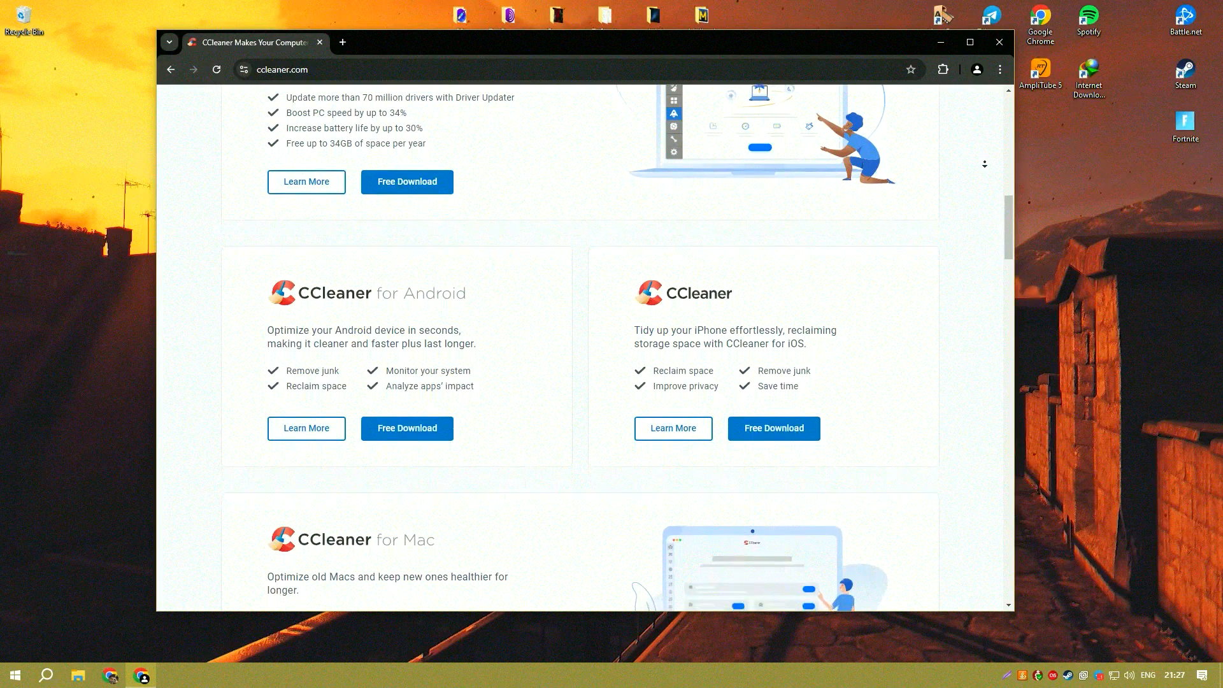
pyautogui.scroll(-3)
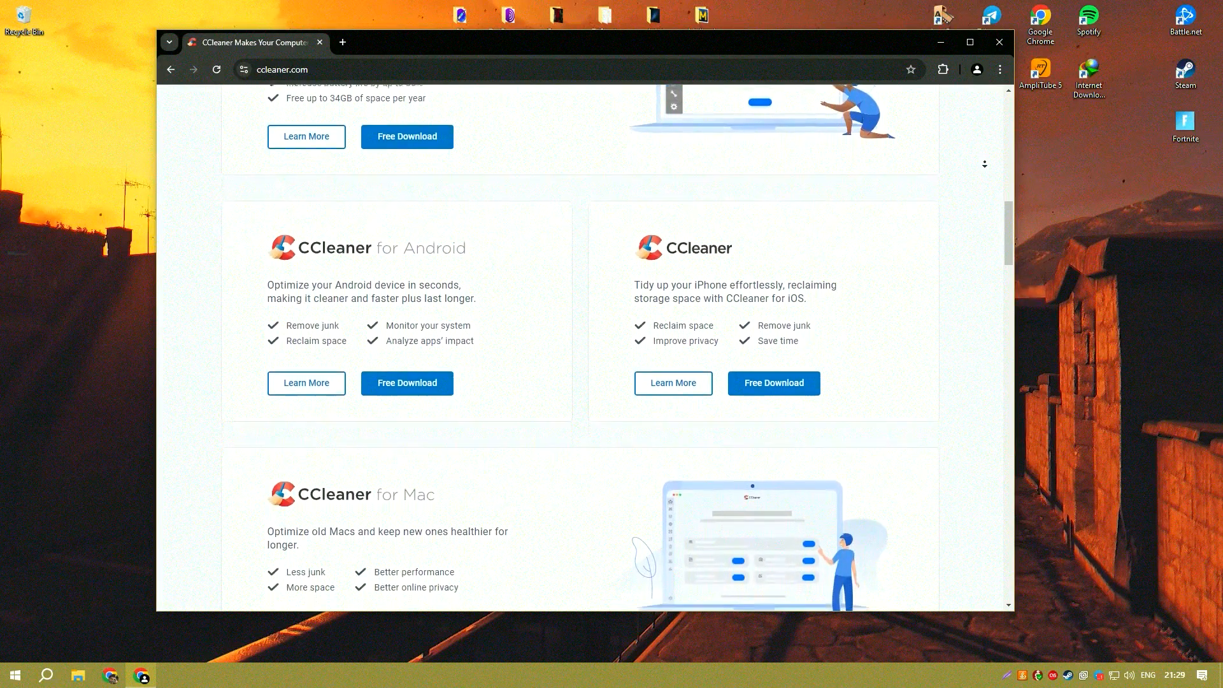
pyautogui.scroll(-3)
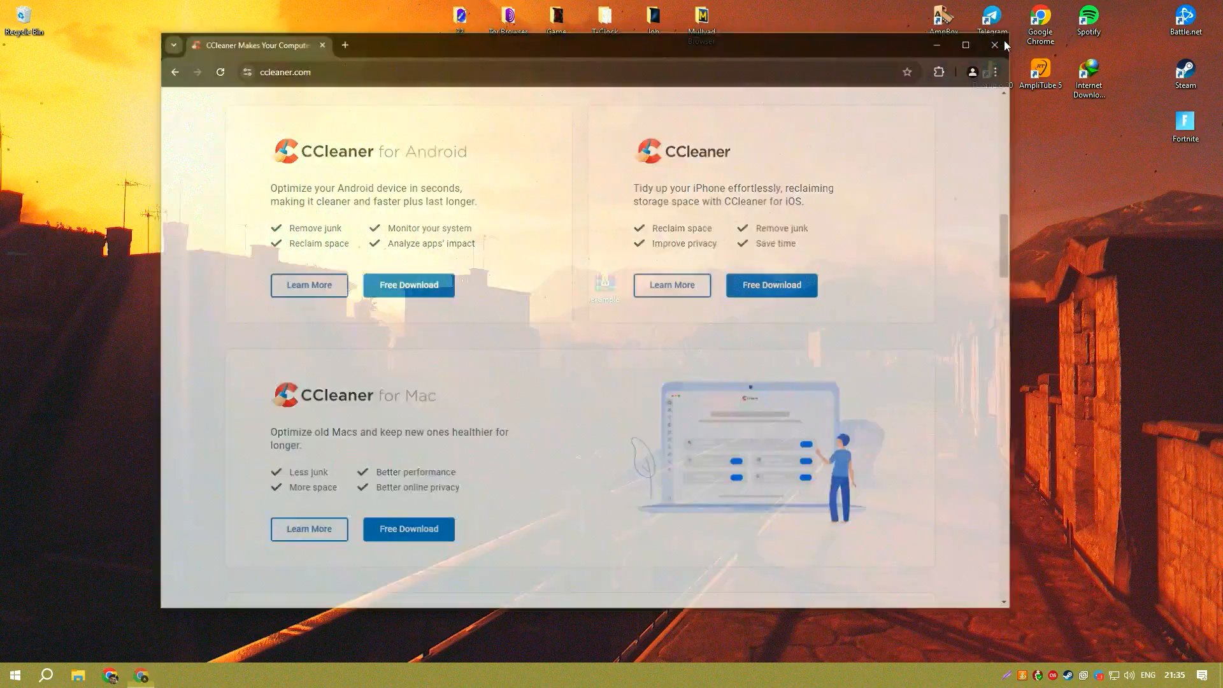
pyautogui.click(993, 45)
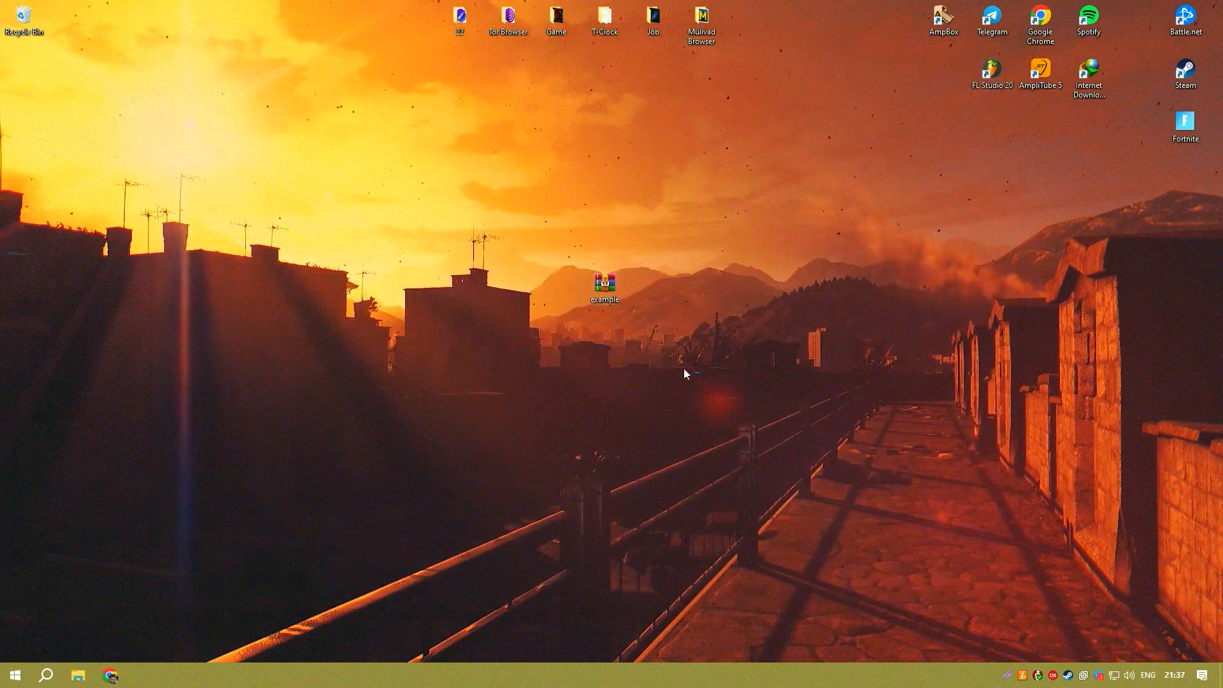
pyautogui.click(603, 284)
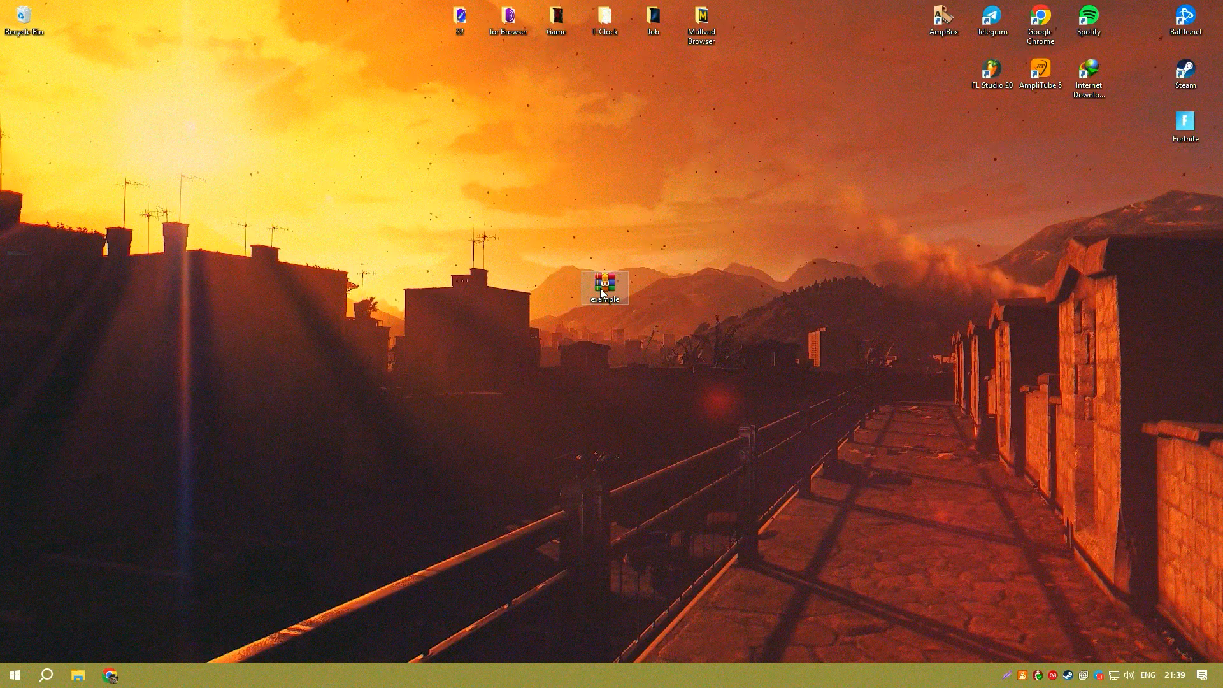
pyautogui.doubleClick(604, 283)
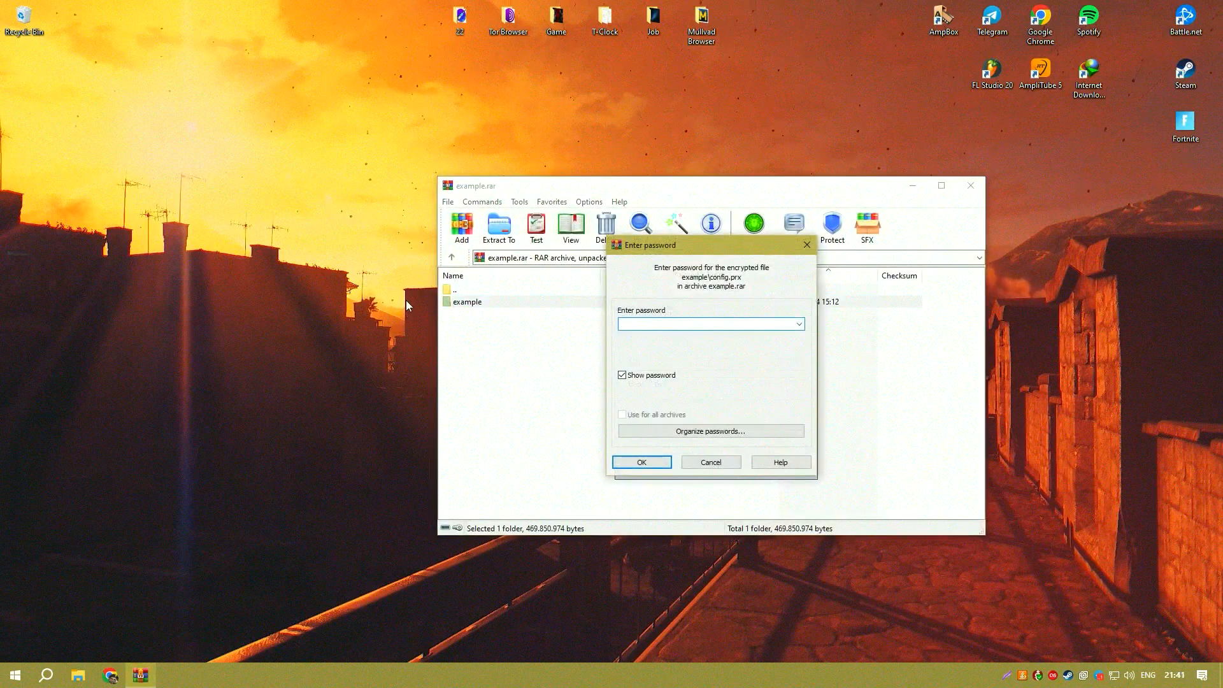
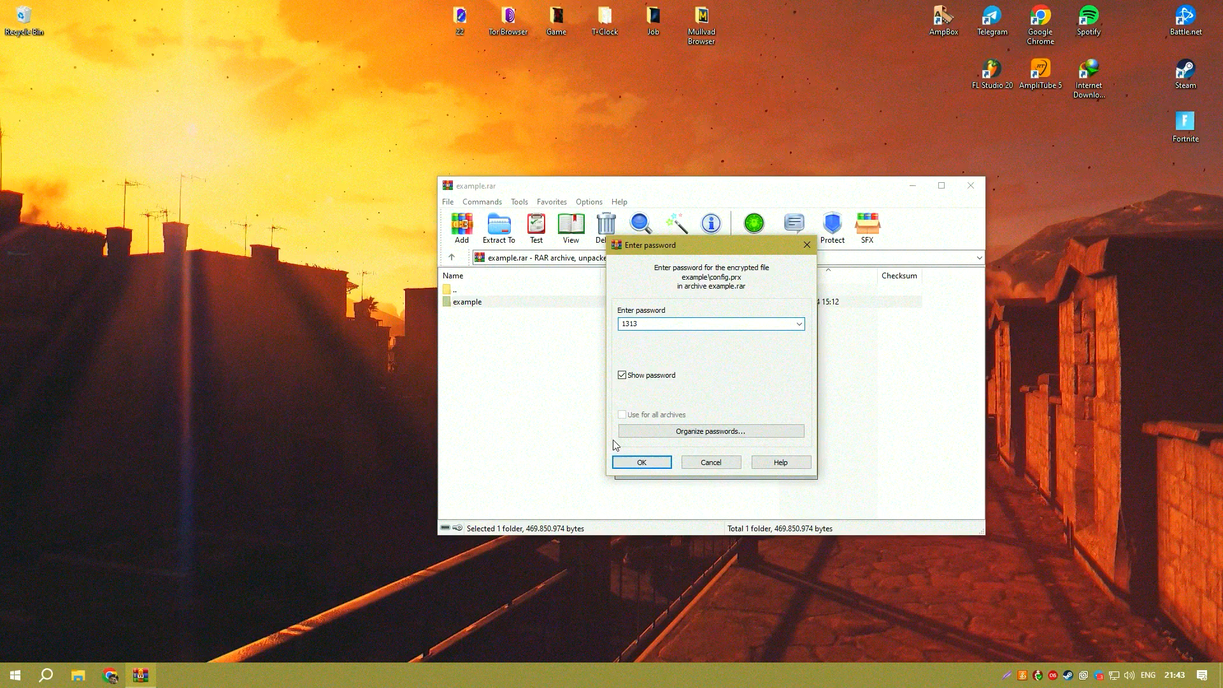
pyautogui.click(641, 461)
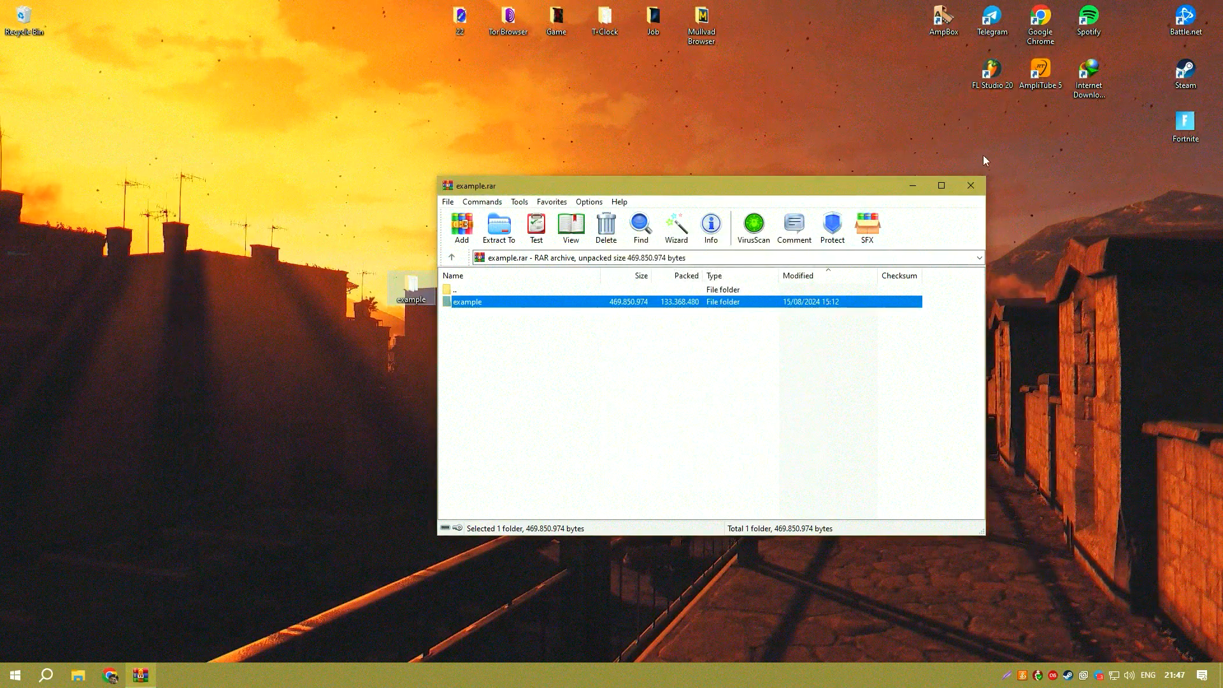
# Extract the example folder to the desktop, close WinRAR and open that folder.
pyautogui.click(971, 186)
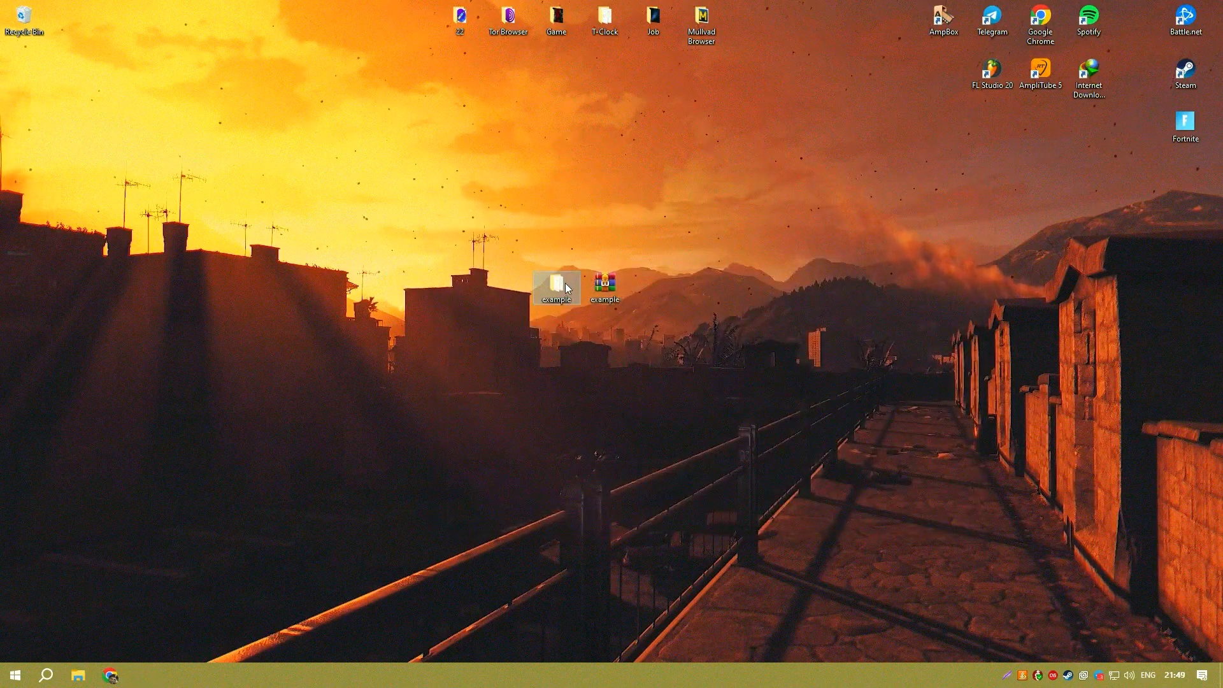
pyautogui.doubleClick(556, 286)
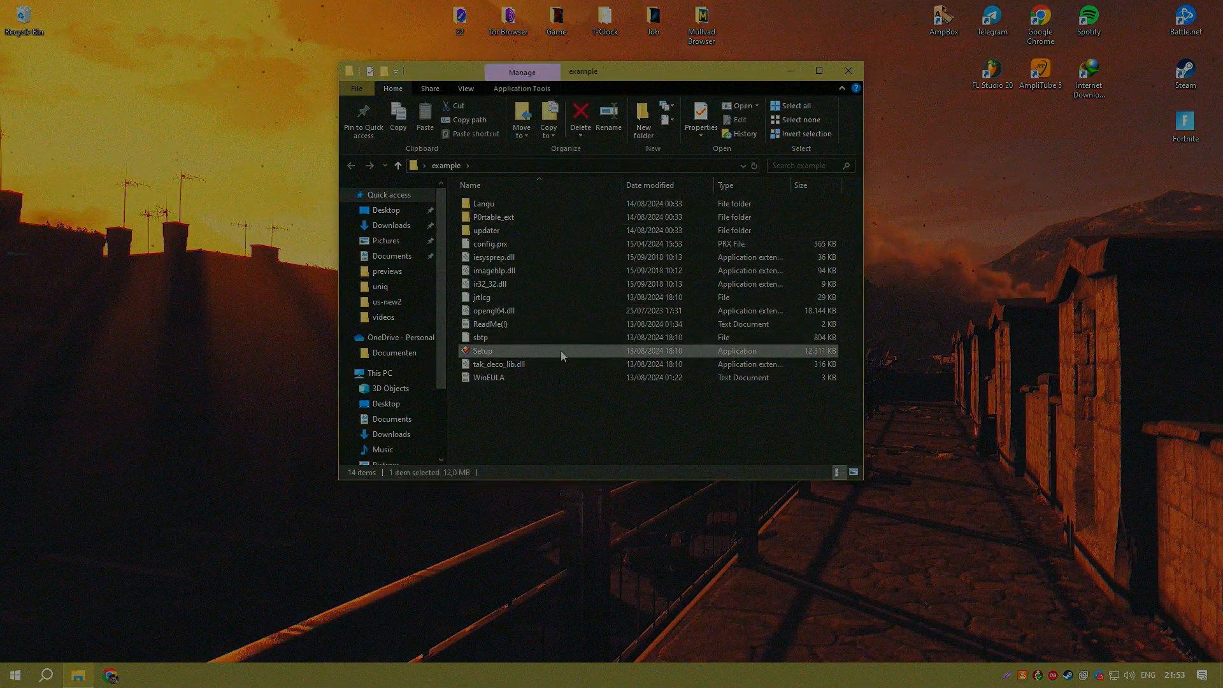
# Run the Setup application from the extracted example folder.
pyautogui.doubleClick(482, 350)
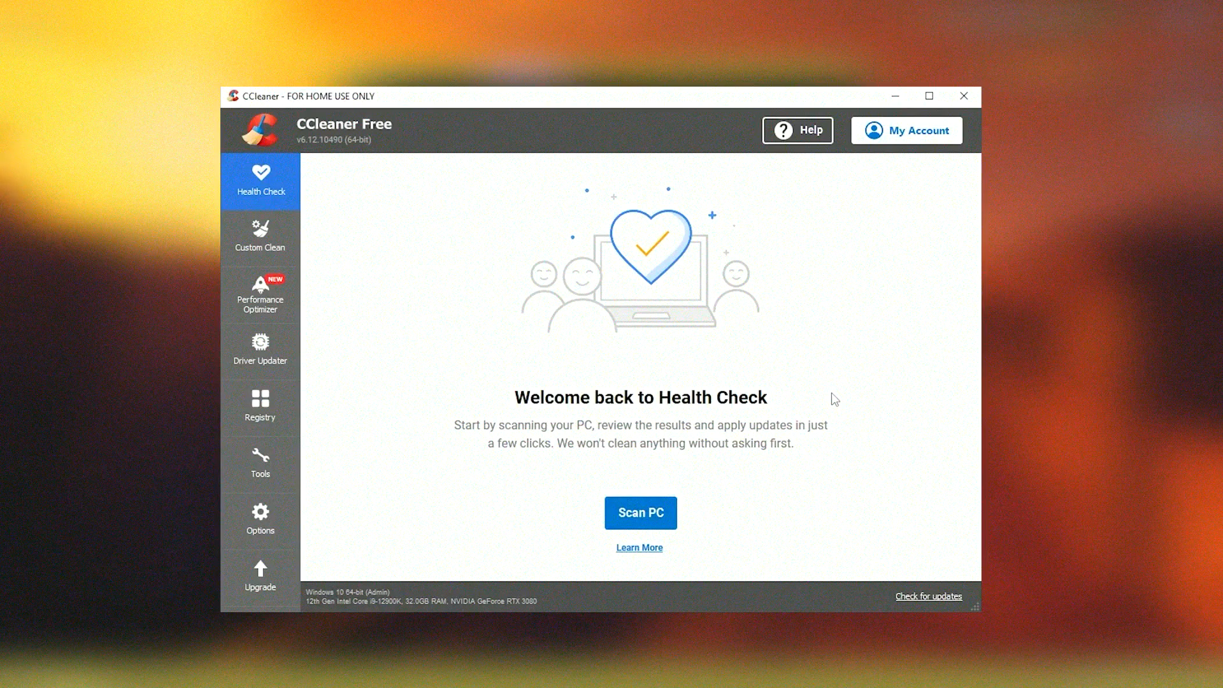
pyautogui.moveTo(372, 434)
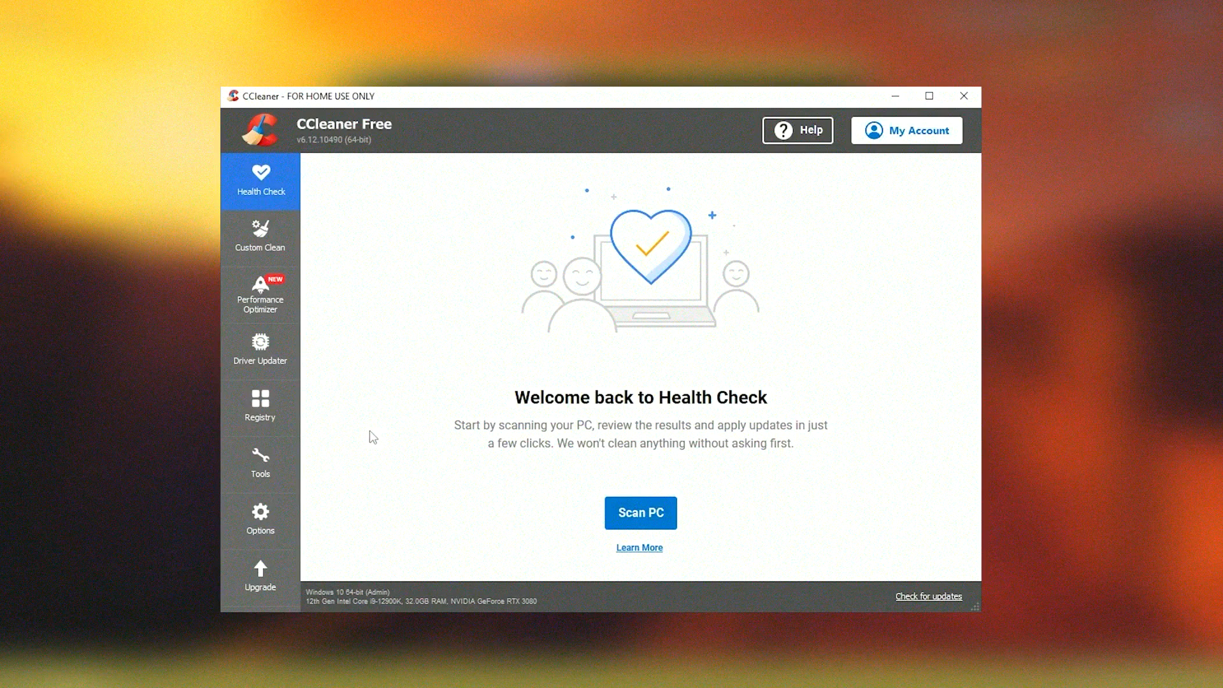
pyautogui.moveTo(594, 512)
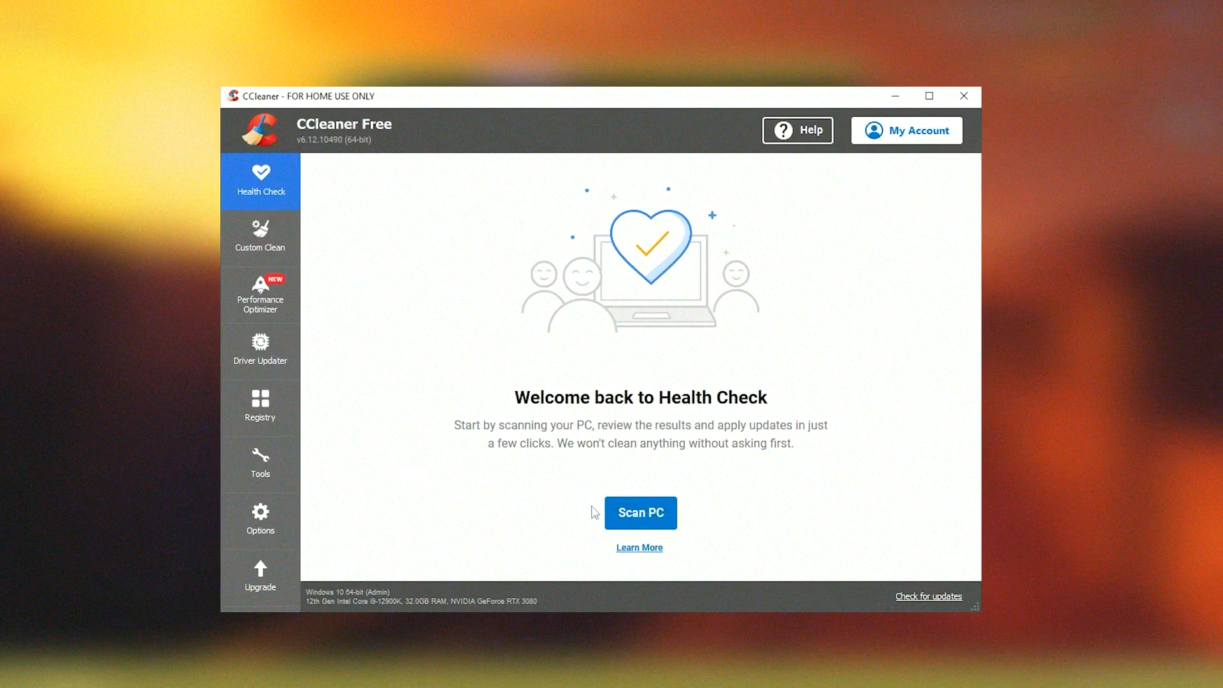
pyautogui.moveTo(602, 524)
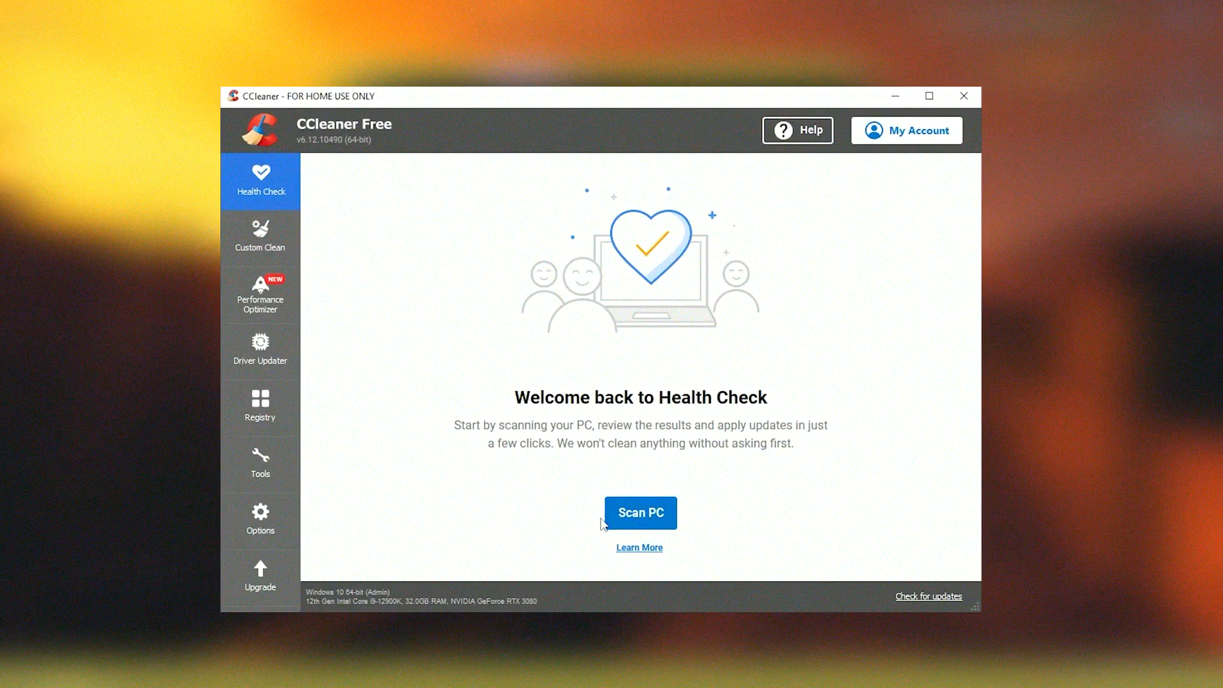
pyautogui.moveTo(581, 516)
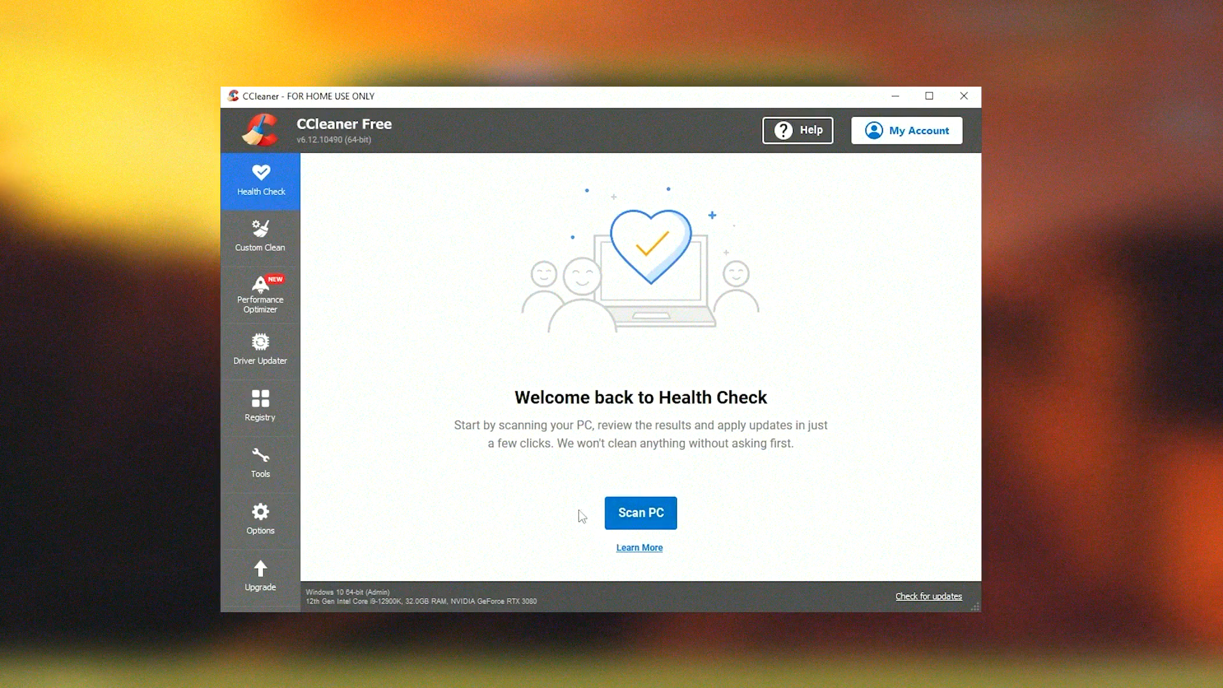
pyautogui.moveTo(639, 518)
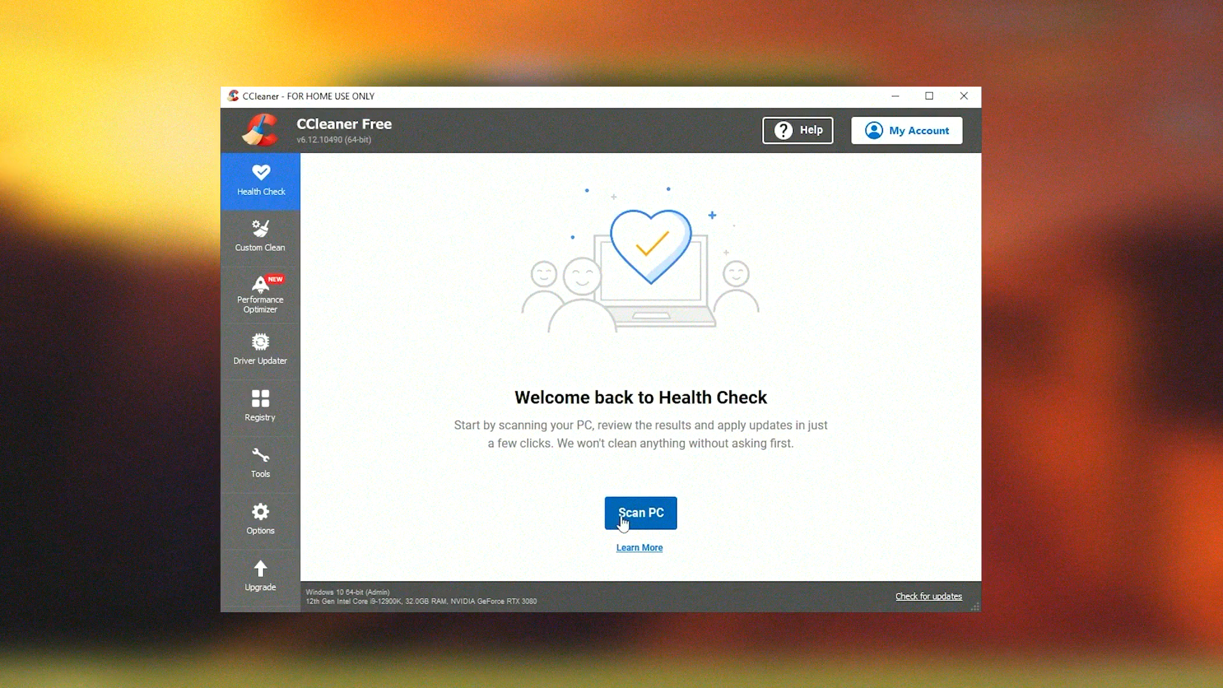
# Start the Health Check scan, unticking running programs and skipping closing Chrome and OneDrive.
pyautogui.click(639, 513)
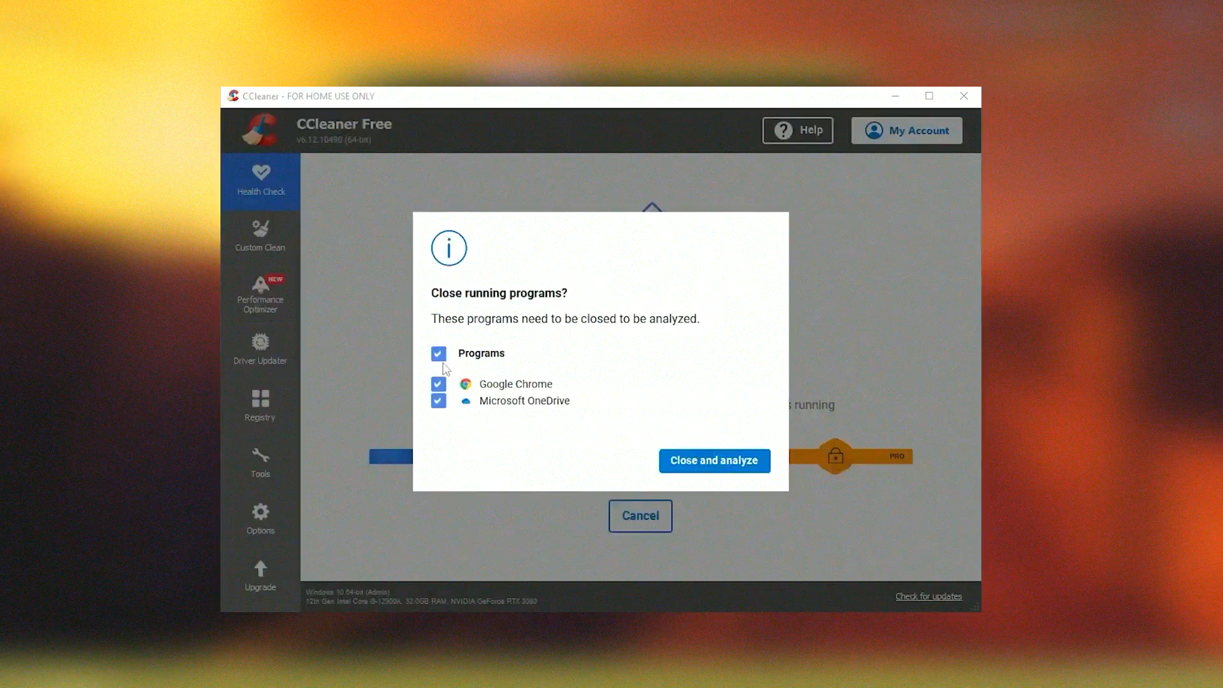
pyautogui.click(437, 353)
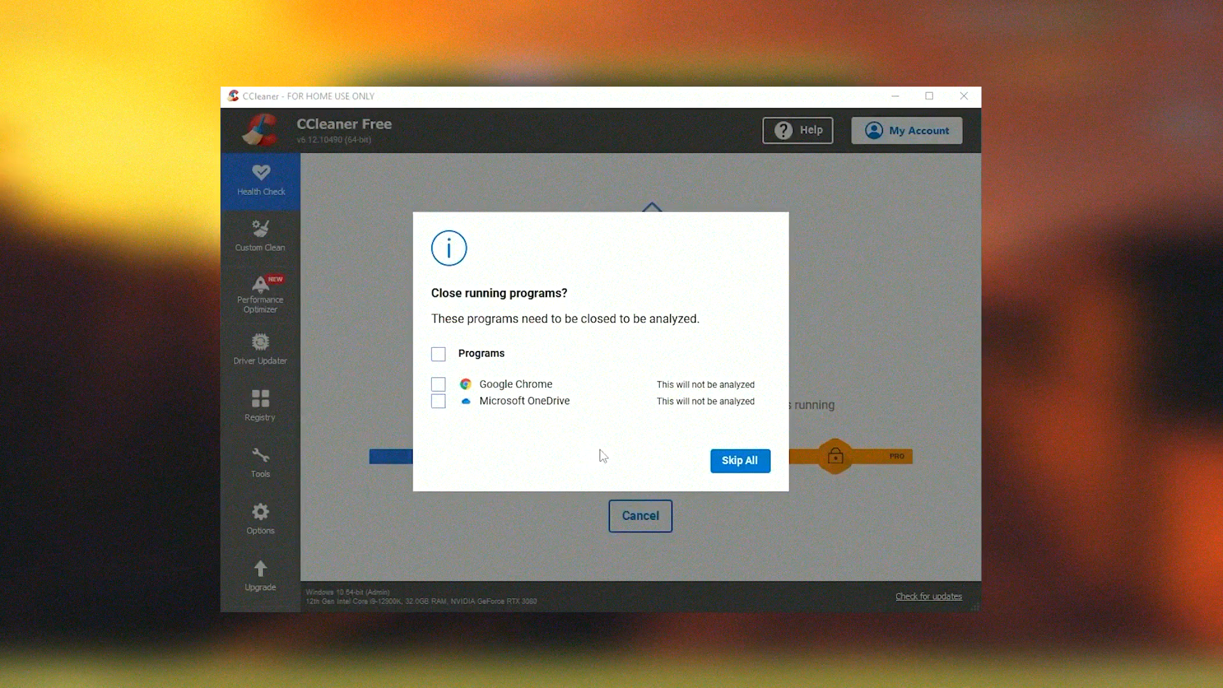
pyautogui.moveTo(622, 454)
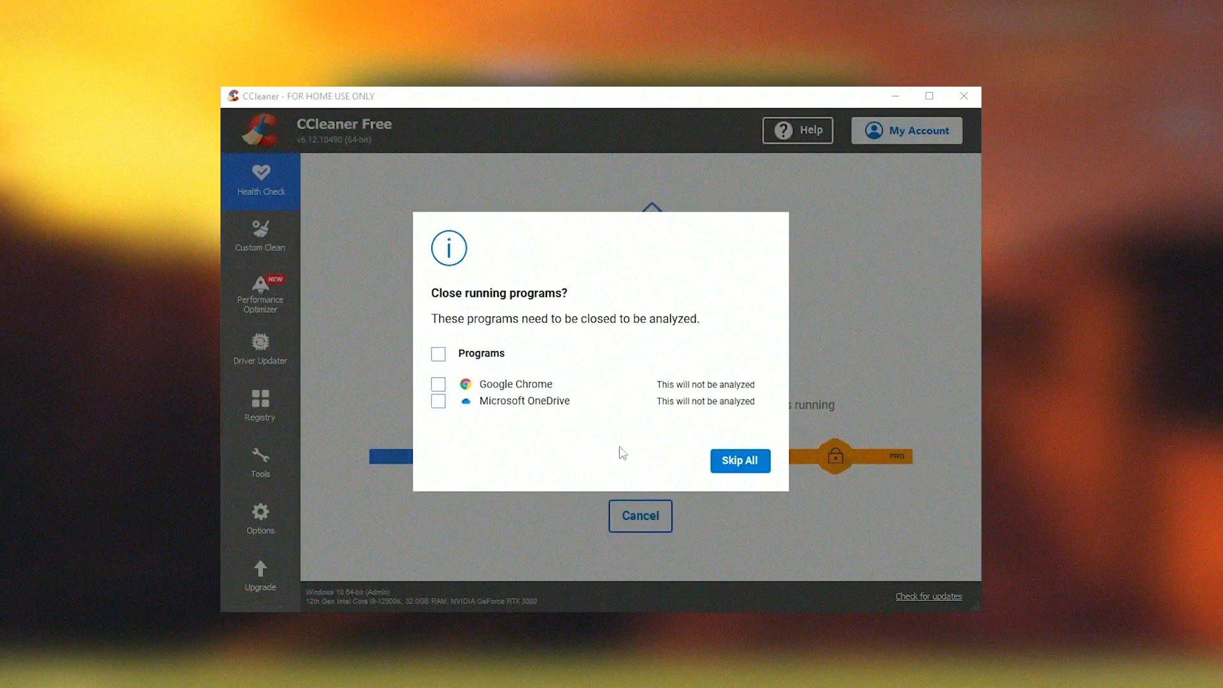
pyautogui.moveTo(738, 460)
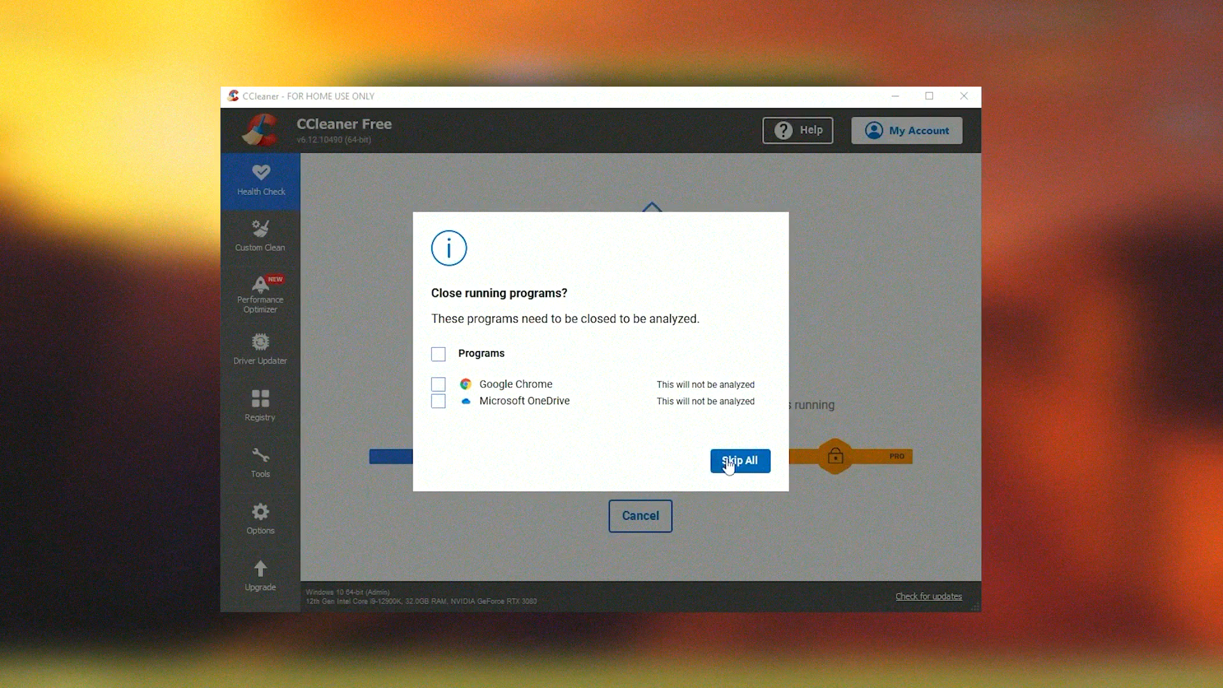
pyautogui.click(738, 460)
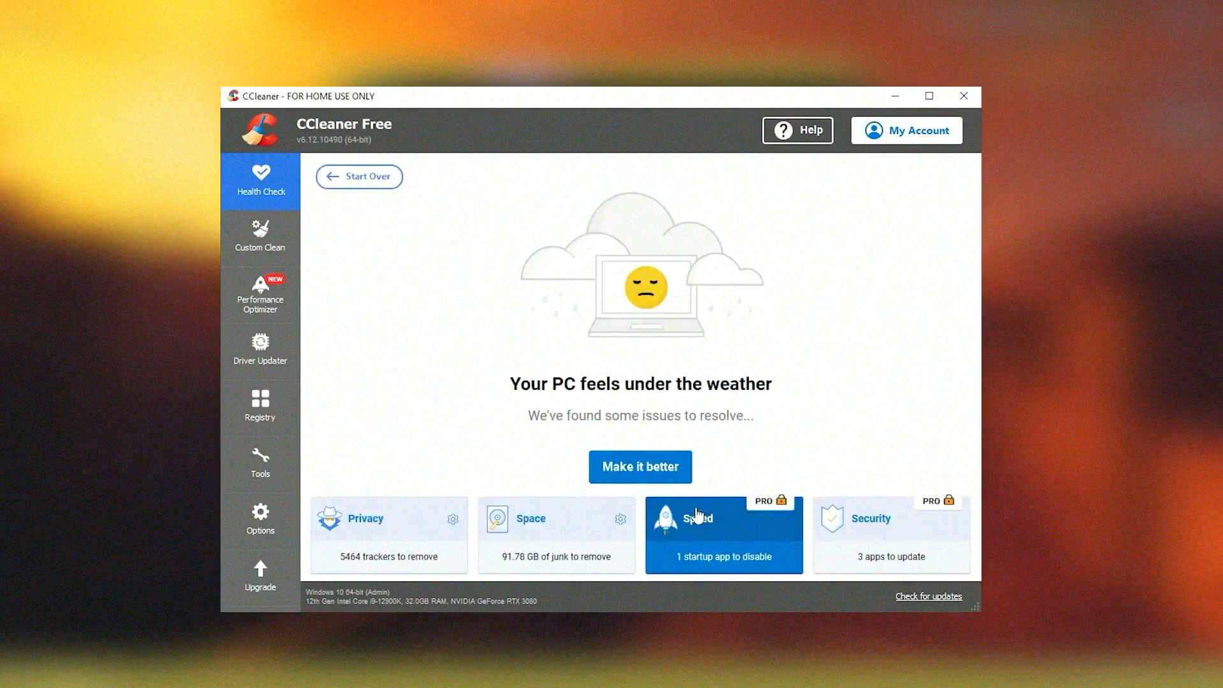
pyautogui.moveTo(386, 375)
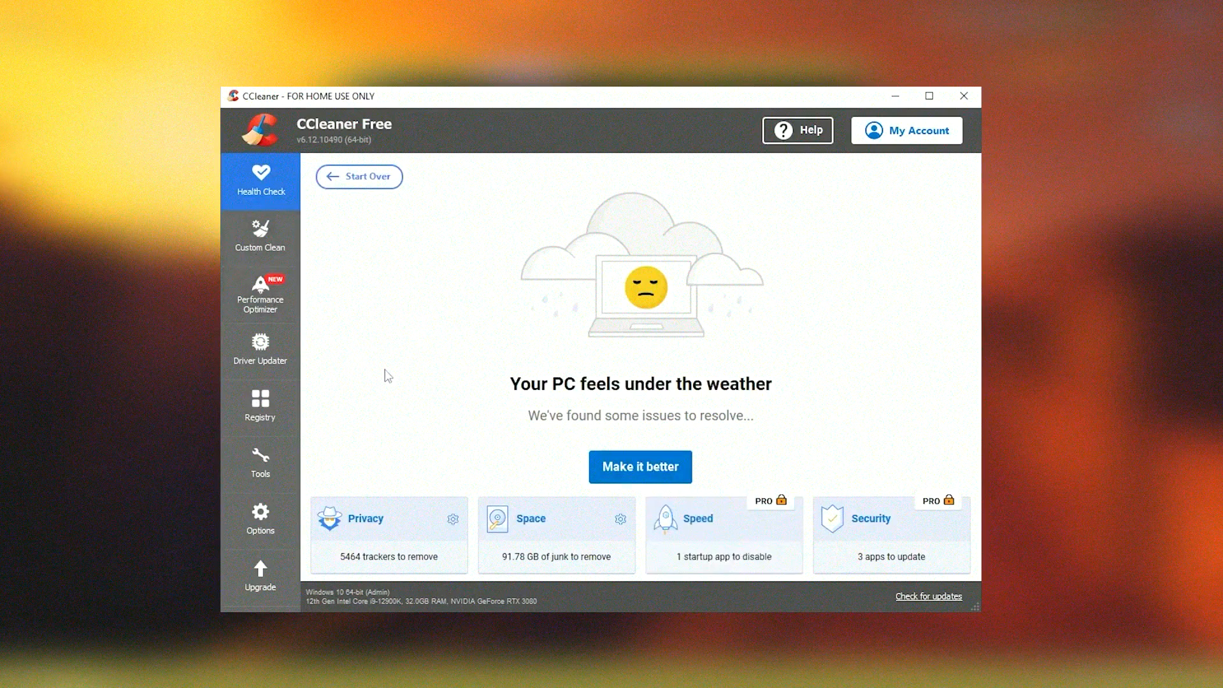
pyautogui.moveTo(381, 557)
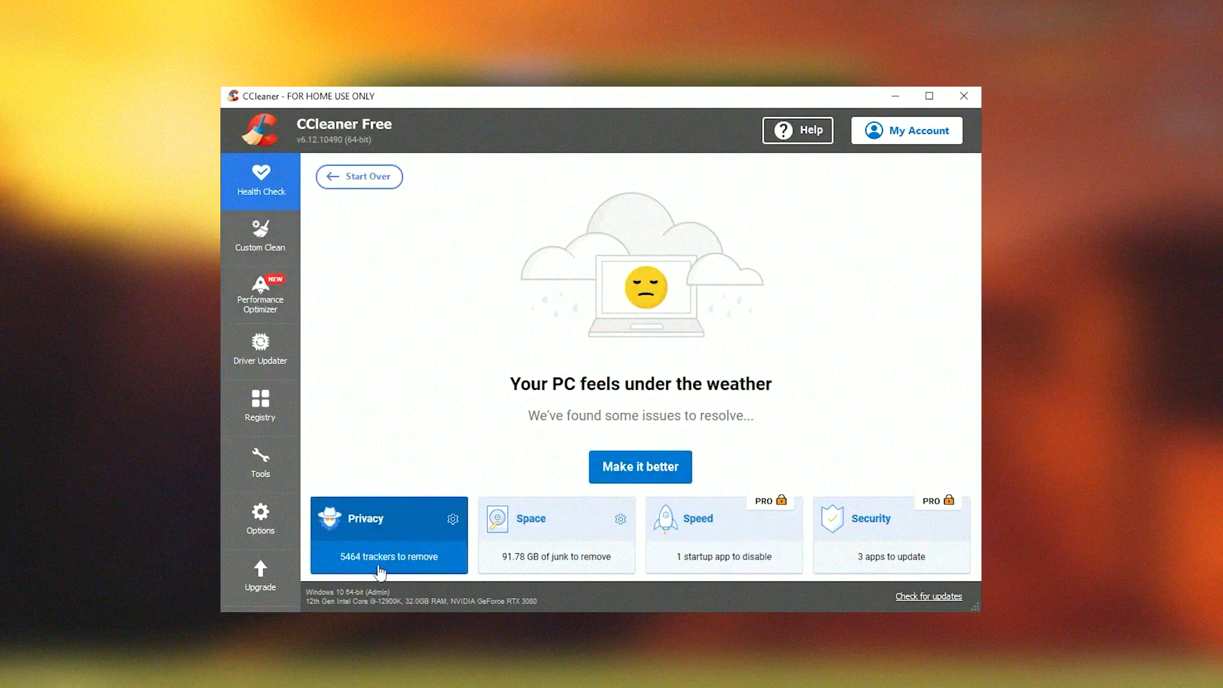